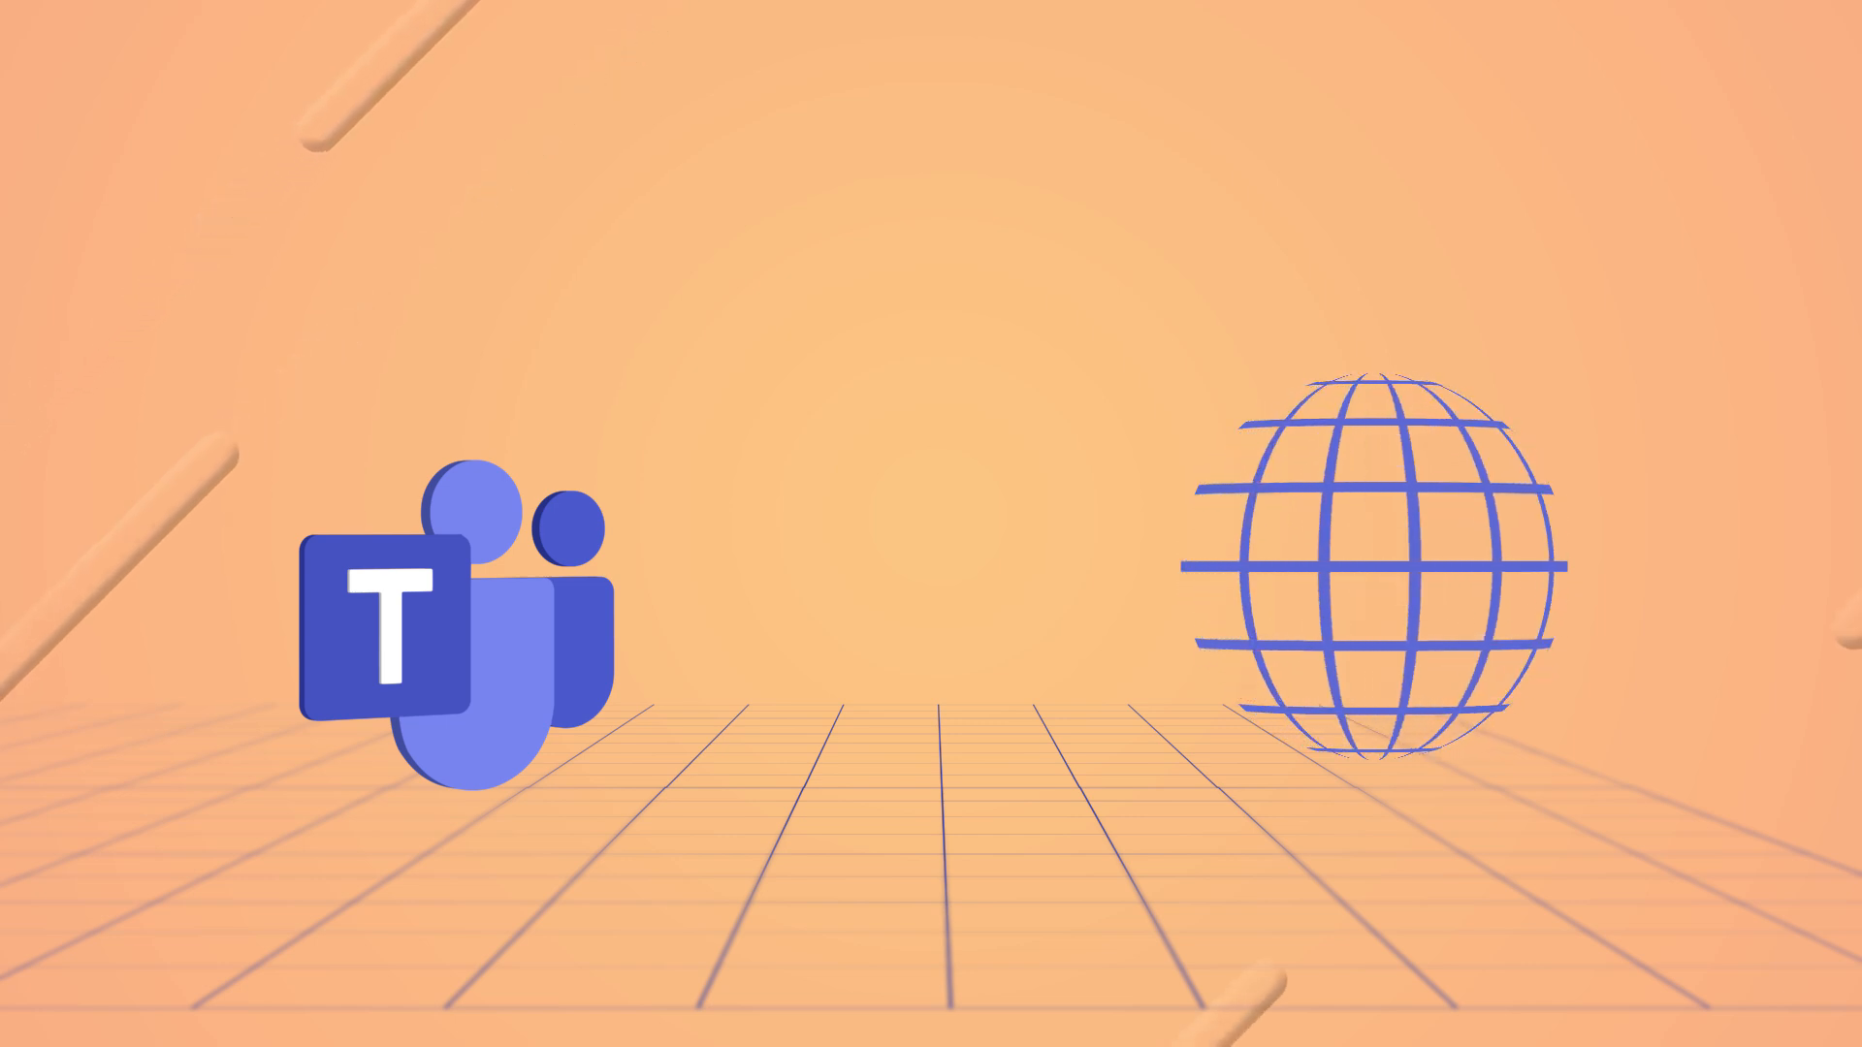
Step: Submit the account's password and choose No on the 'Stay signed in?' prompt
left_click(954, 1024)
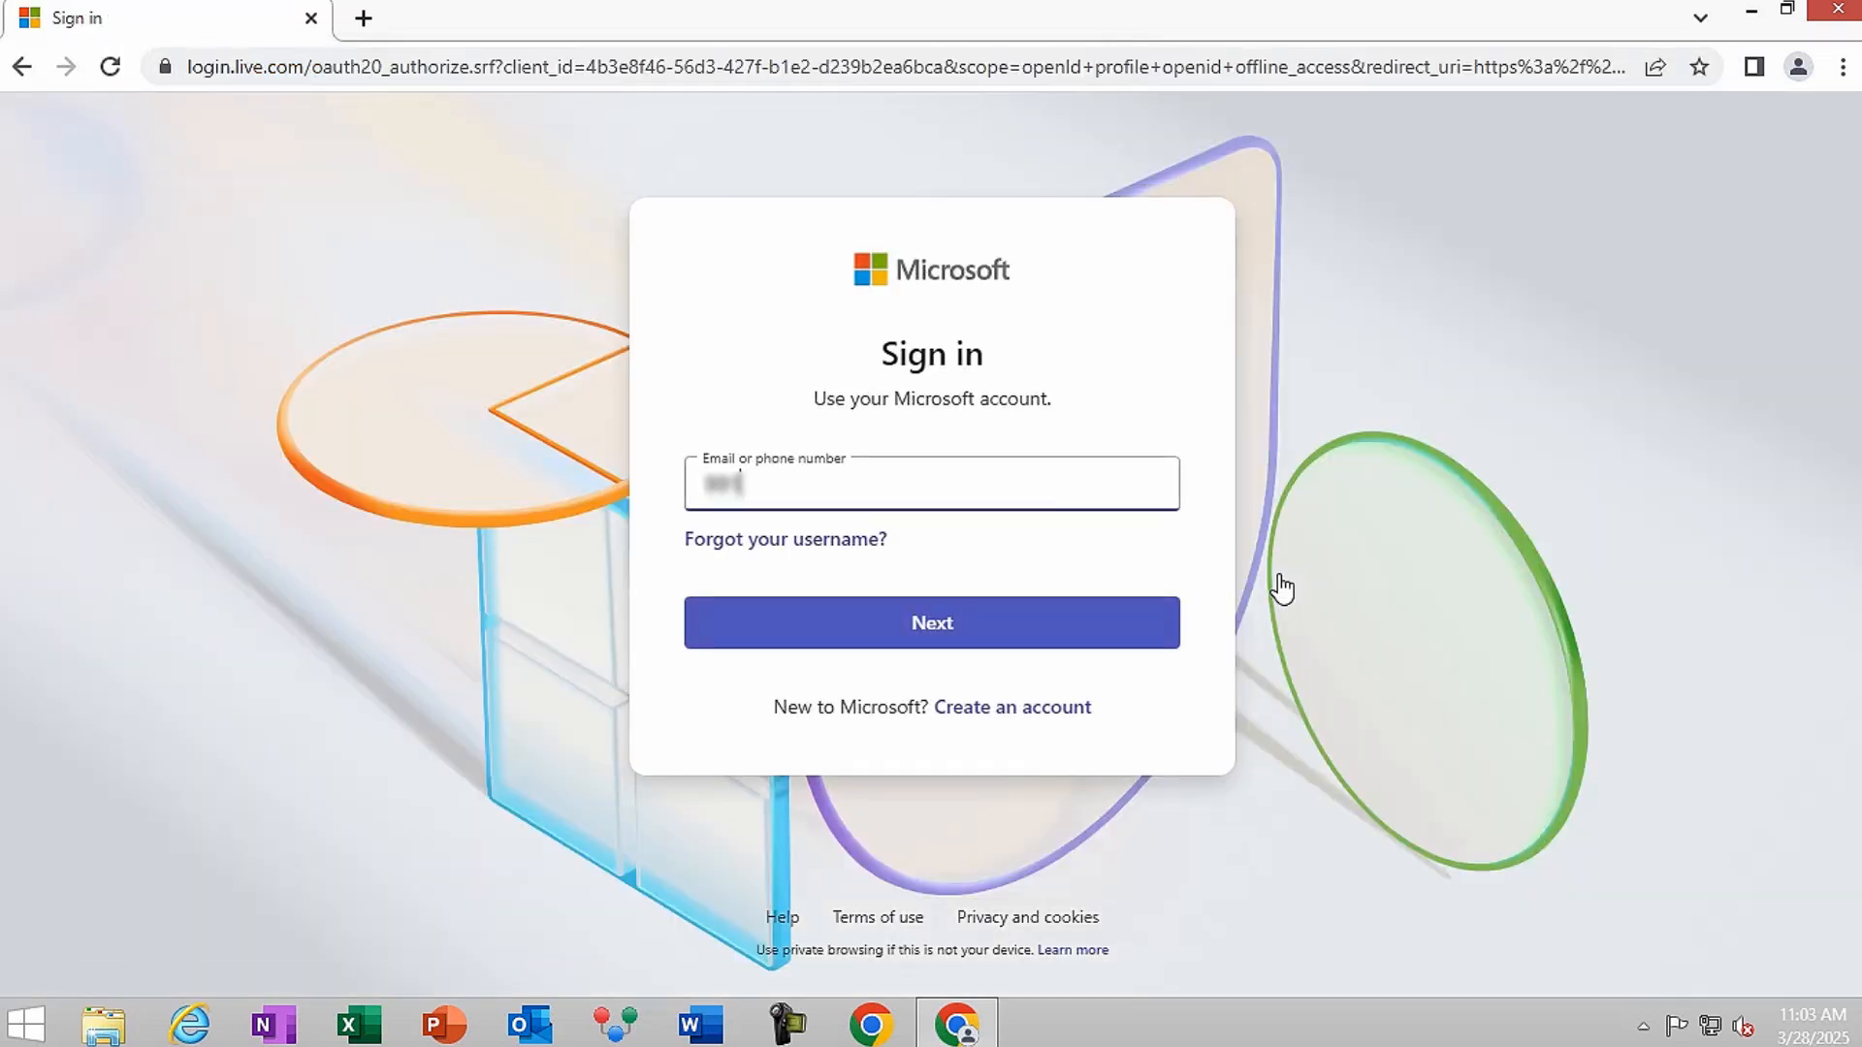
left_click(931, 623)
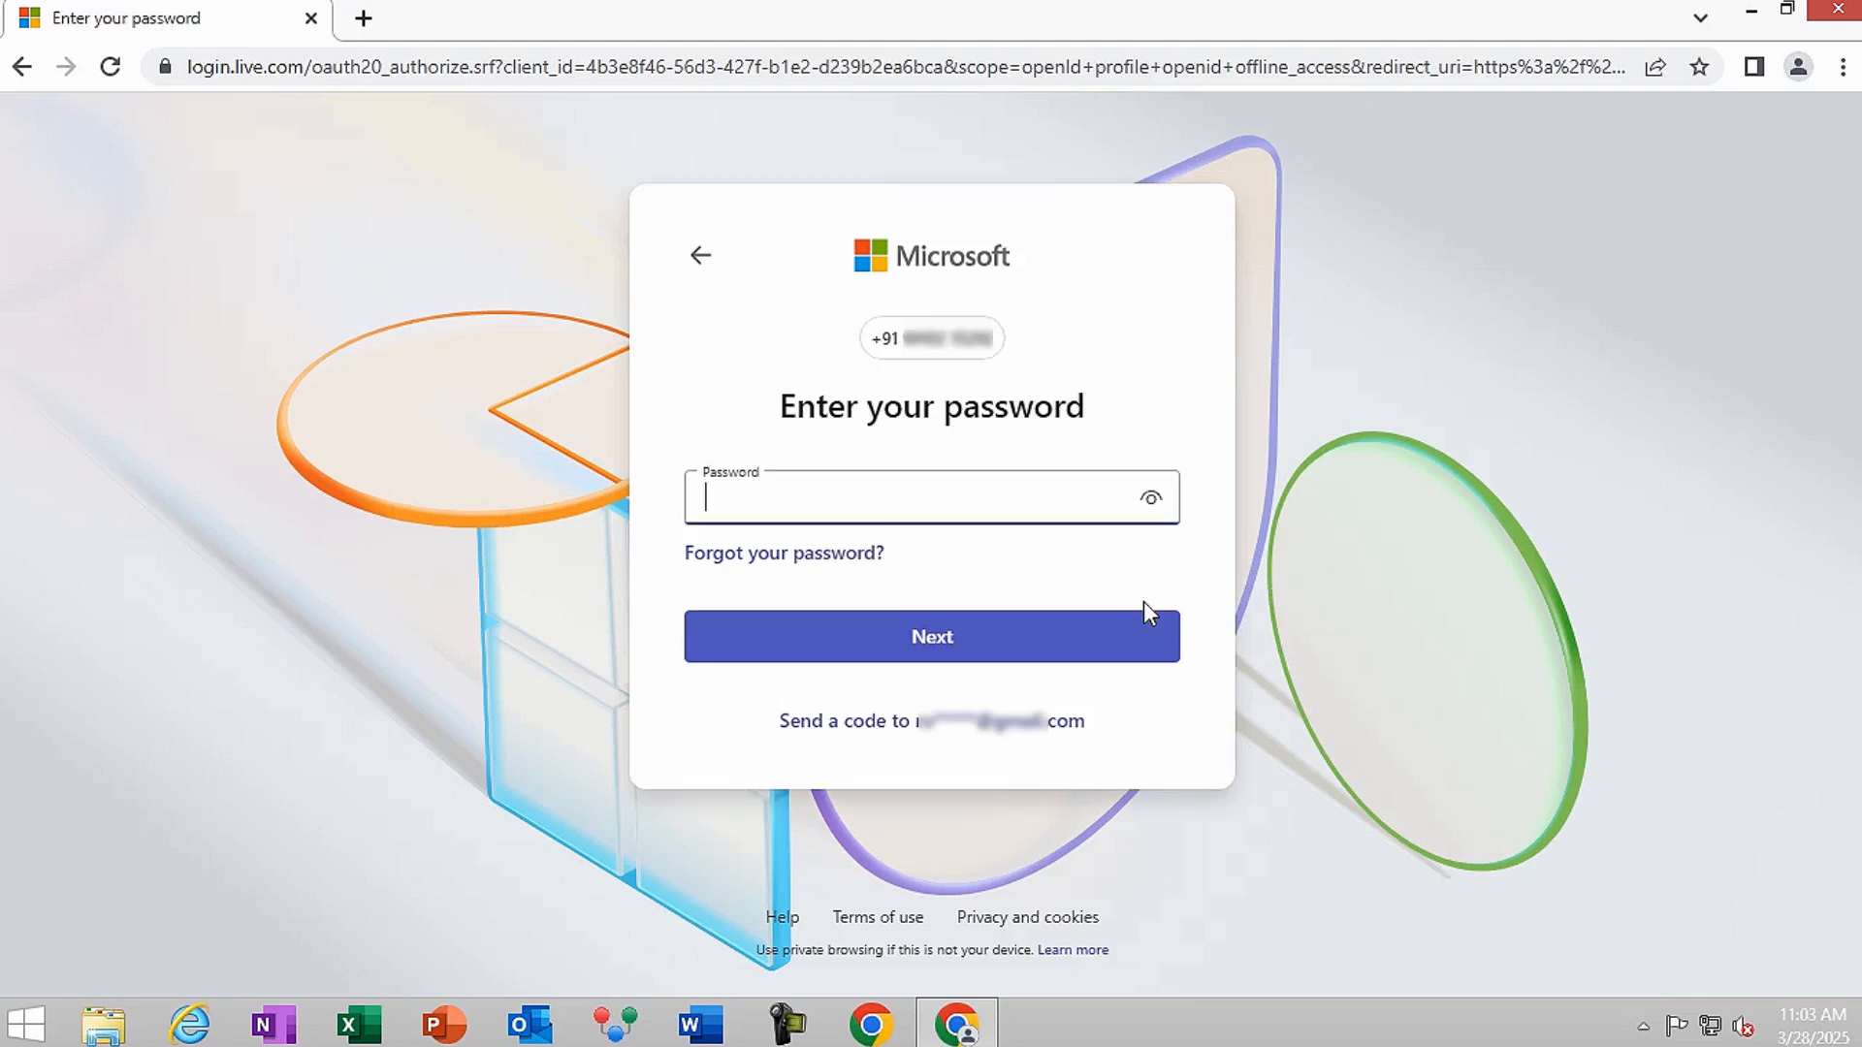
type("password")
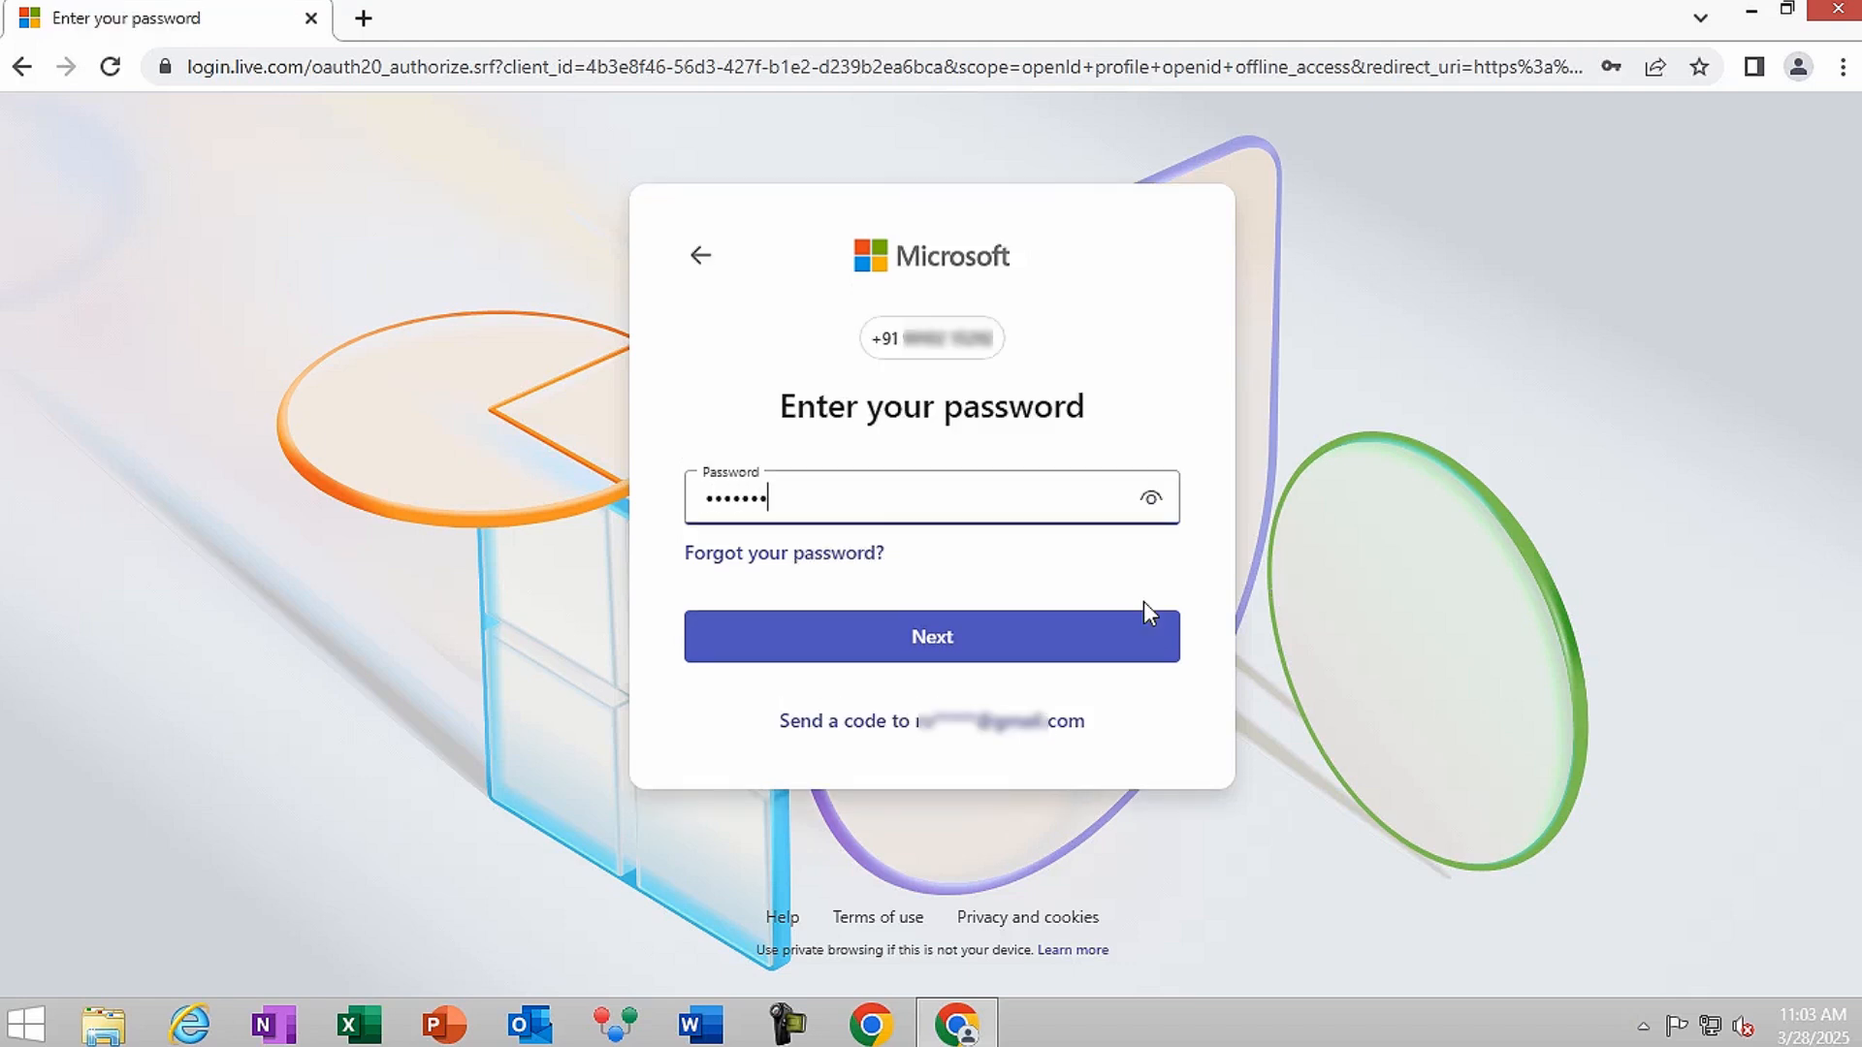
type("password")
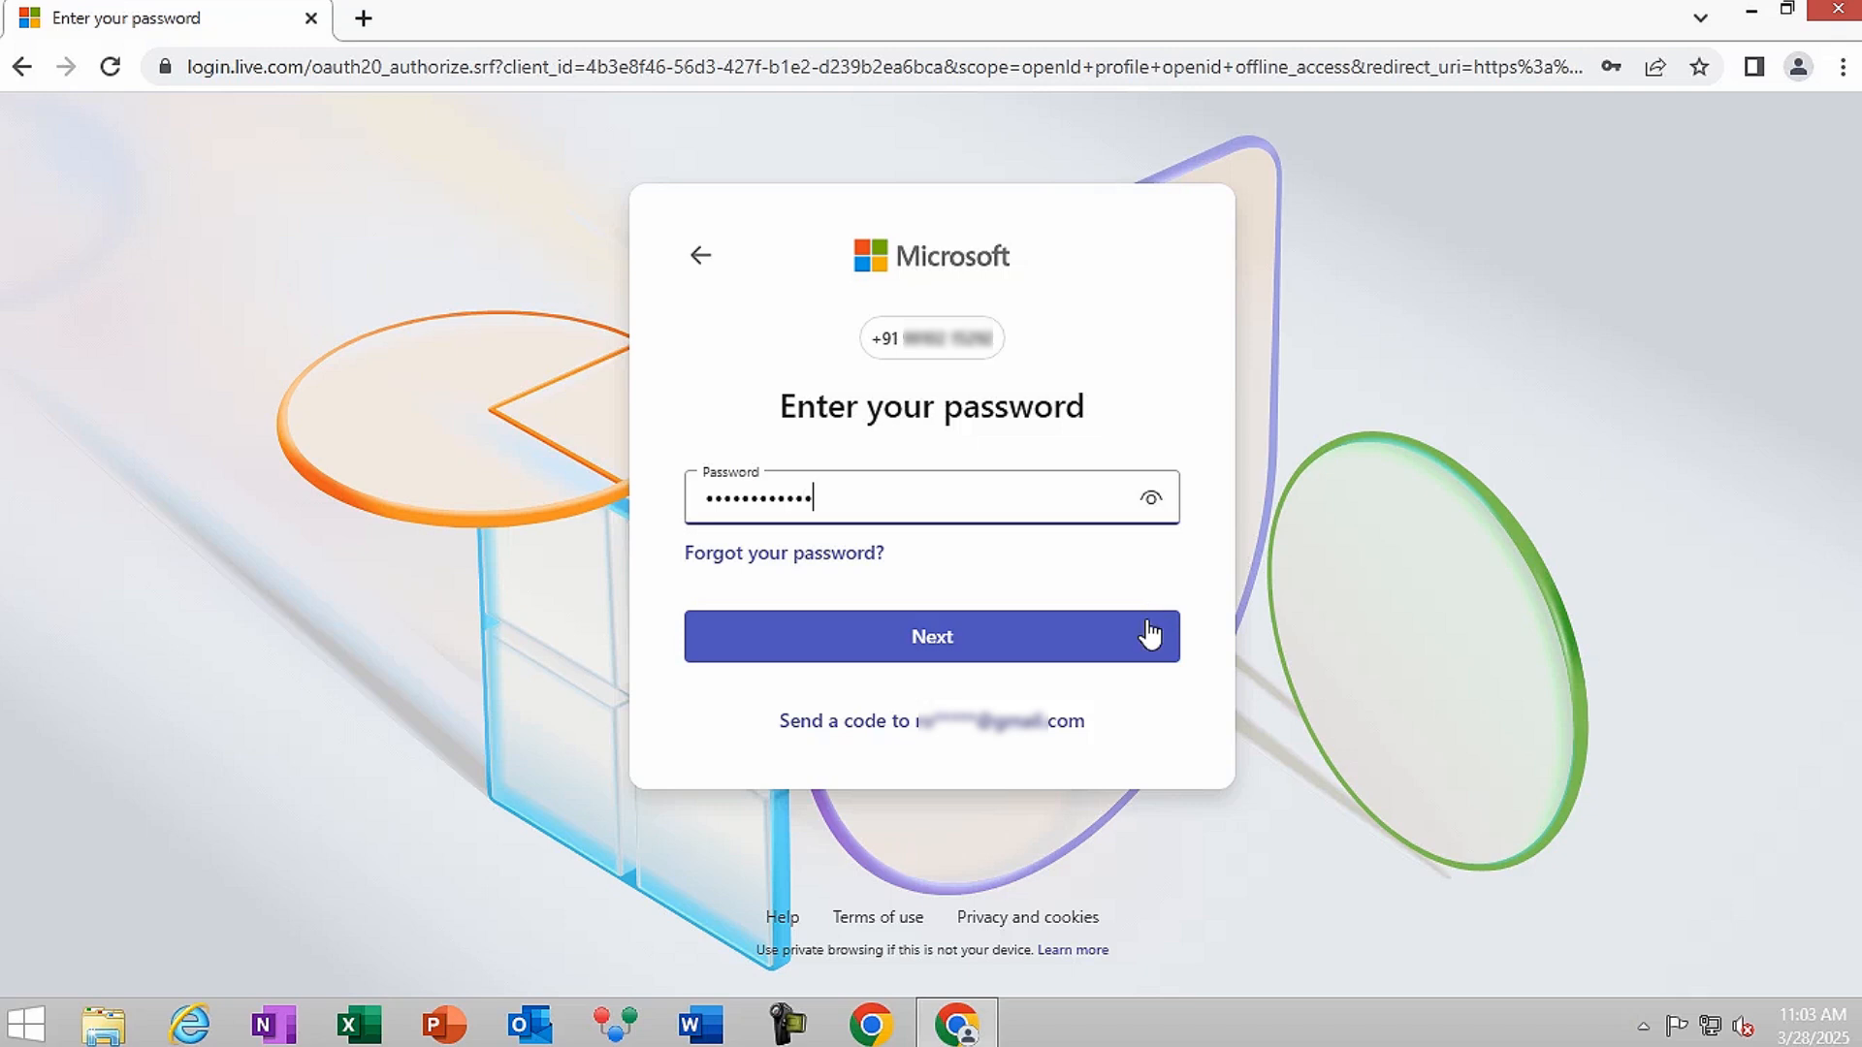
left_click(931, 636)
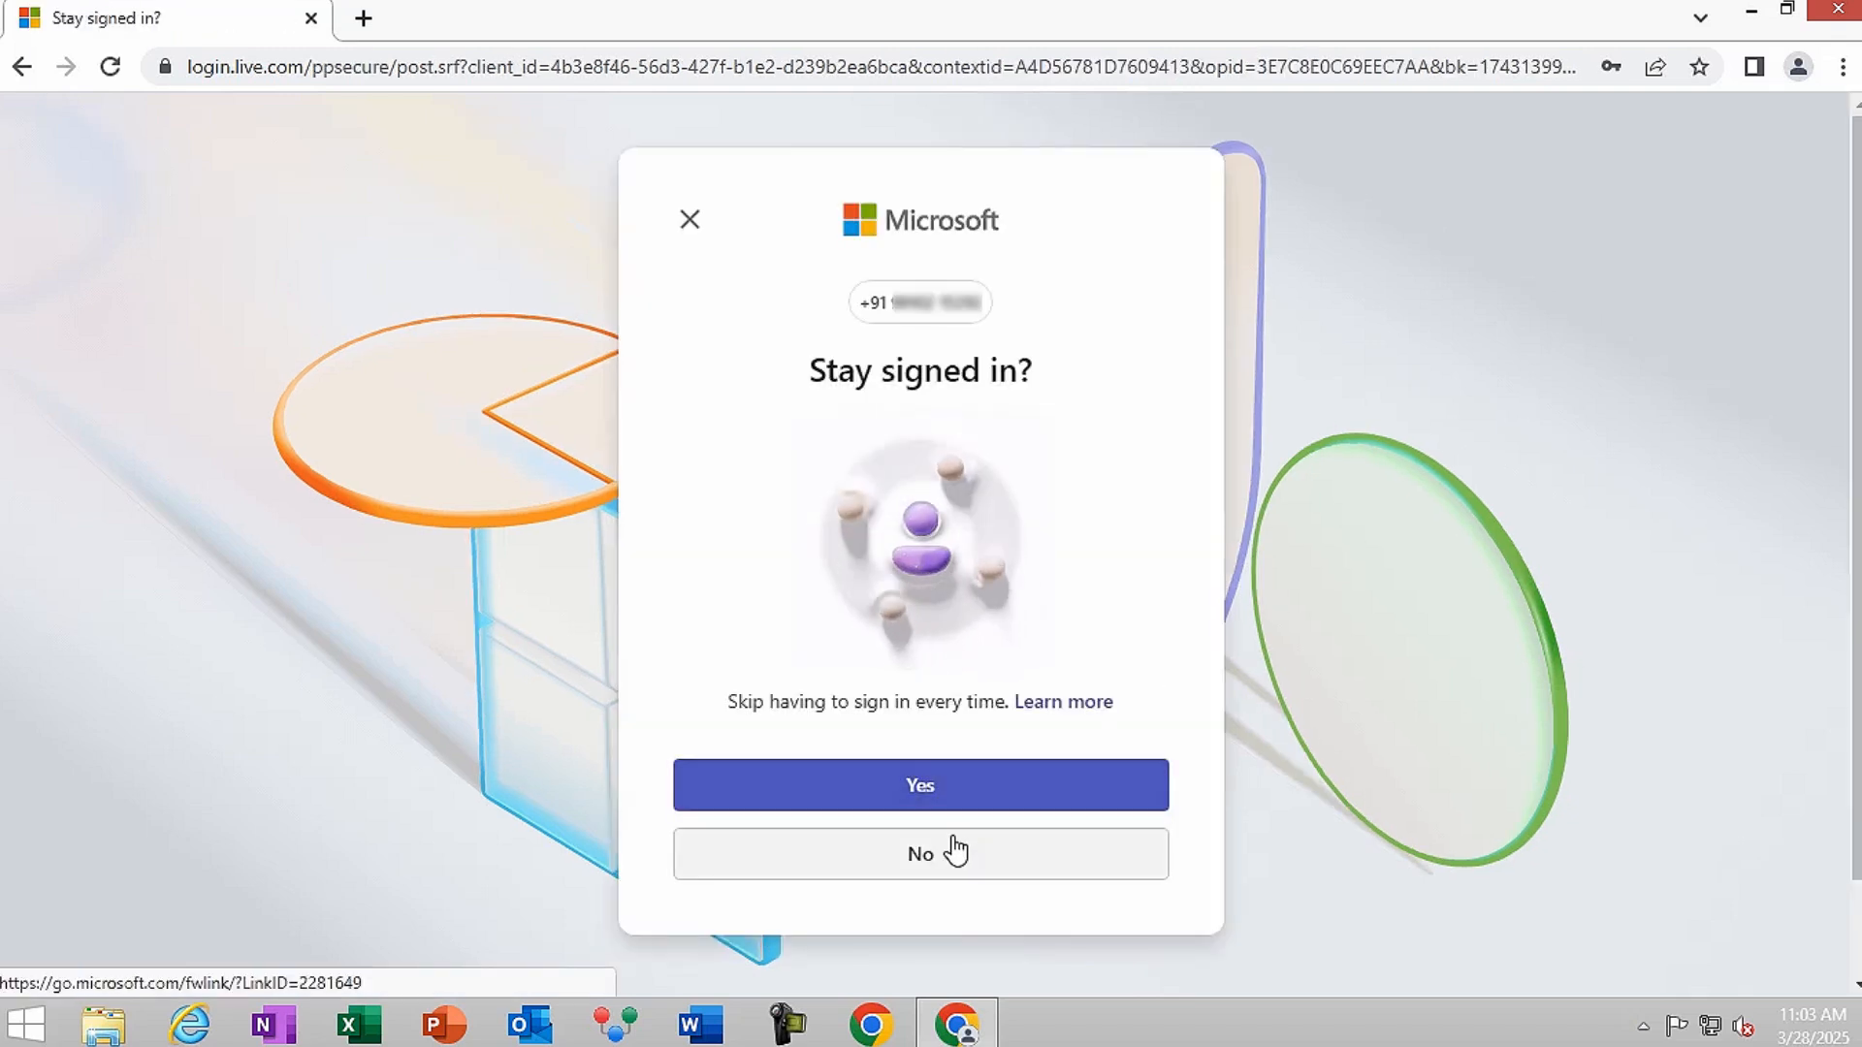
left_click(919, 853)
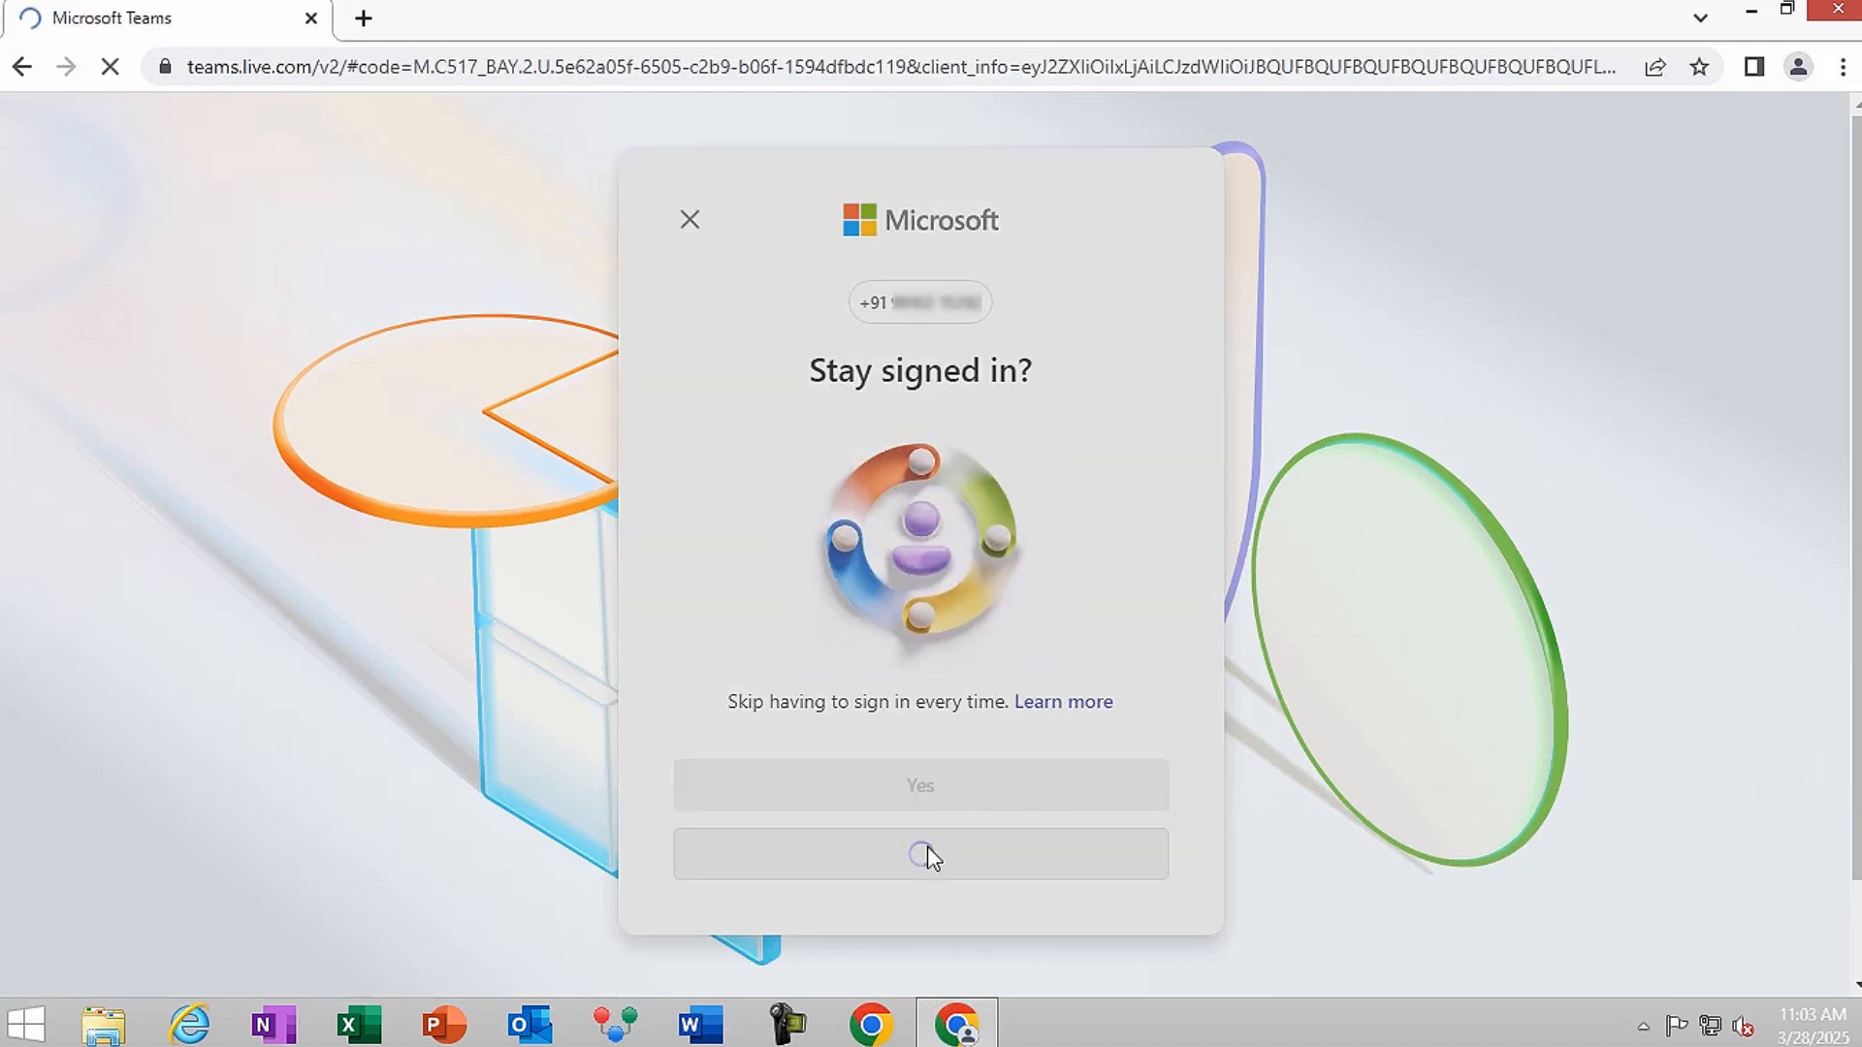
left_click(919, 853)
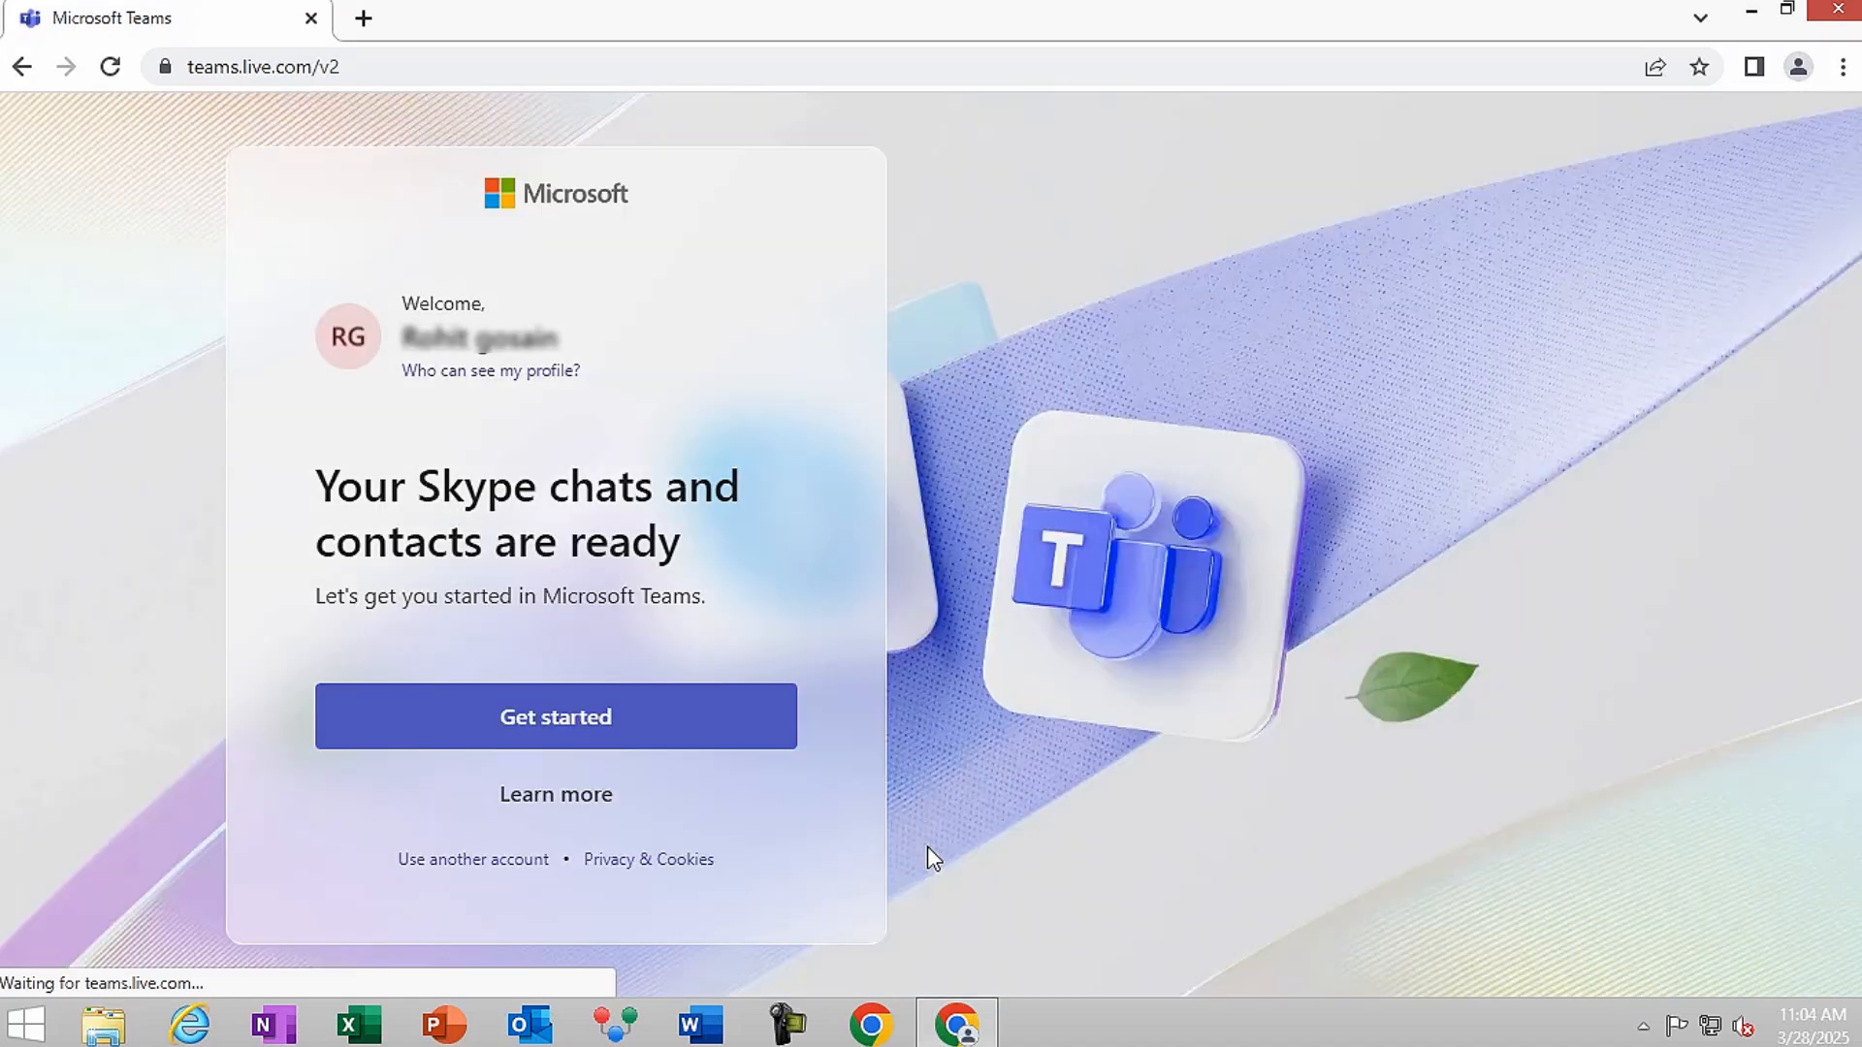
Step: Get started and keep the current profile so Chat lists the imported Skype conversations
left_click(555, 716)
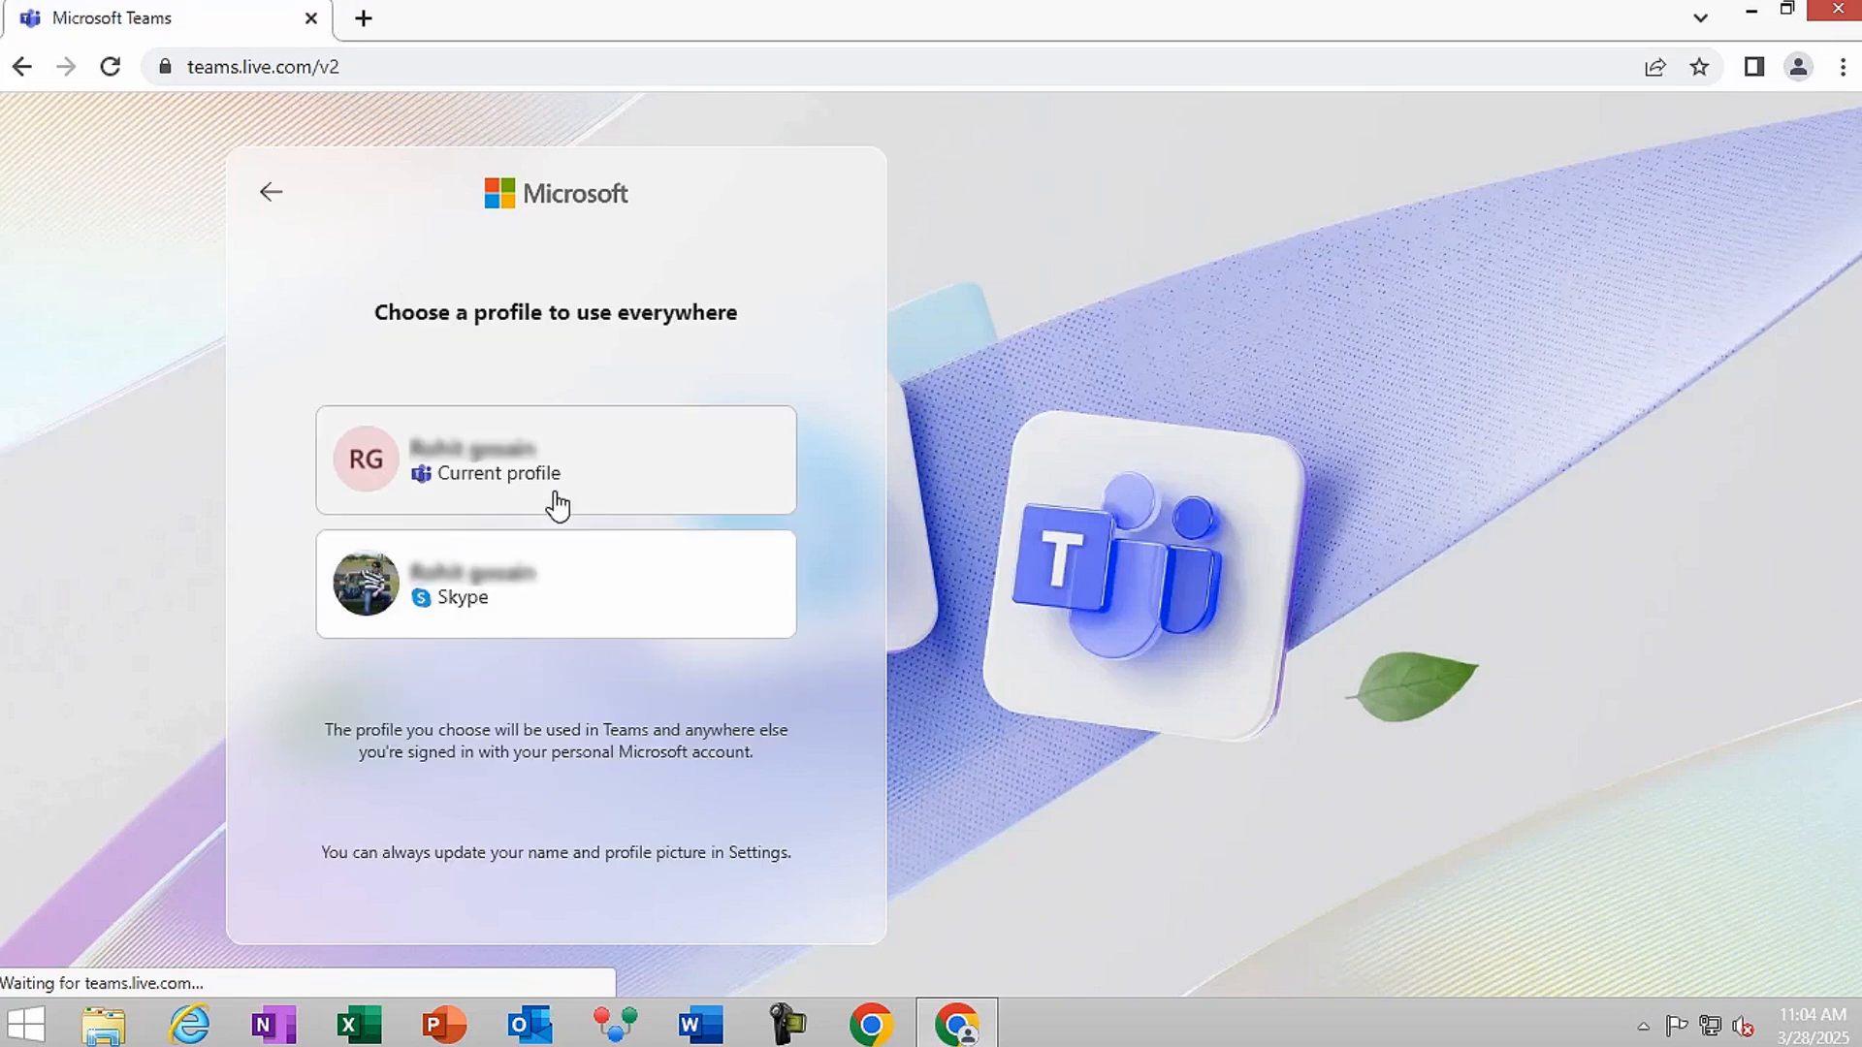
left_click(554, 460)
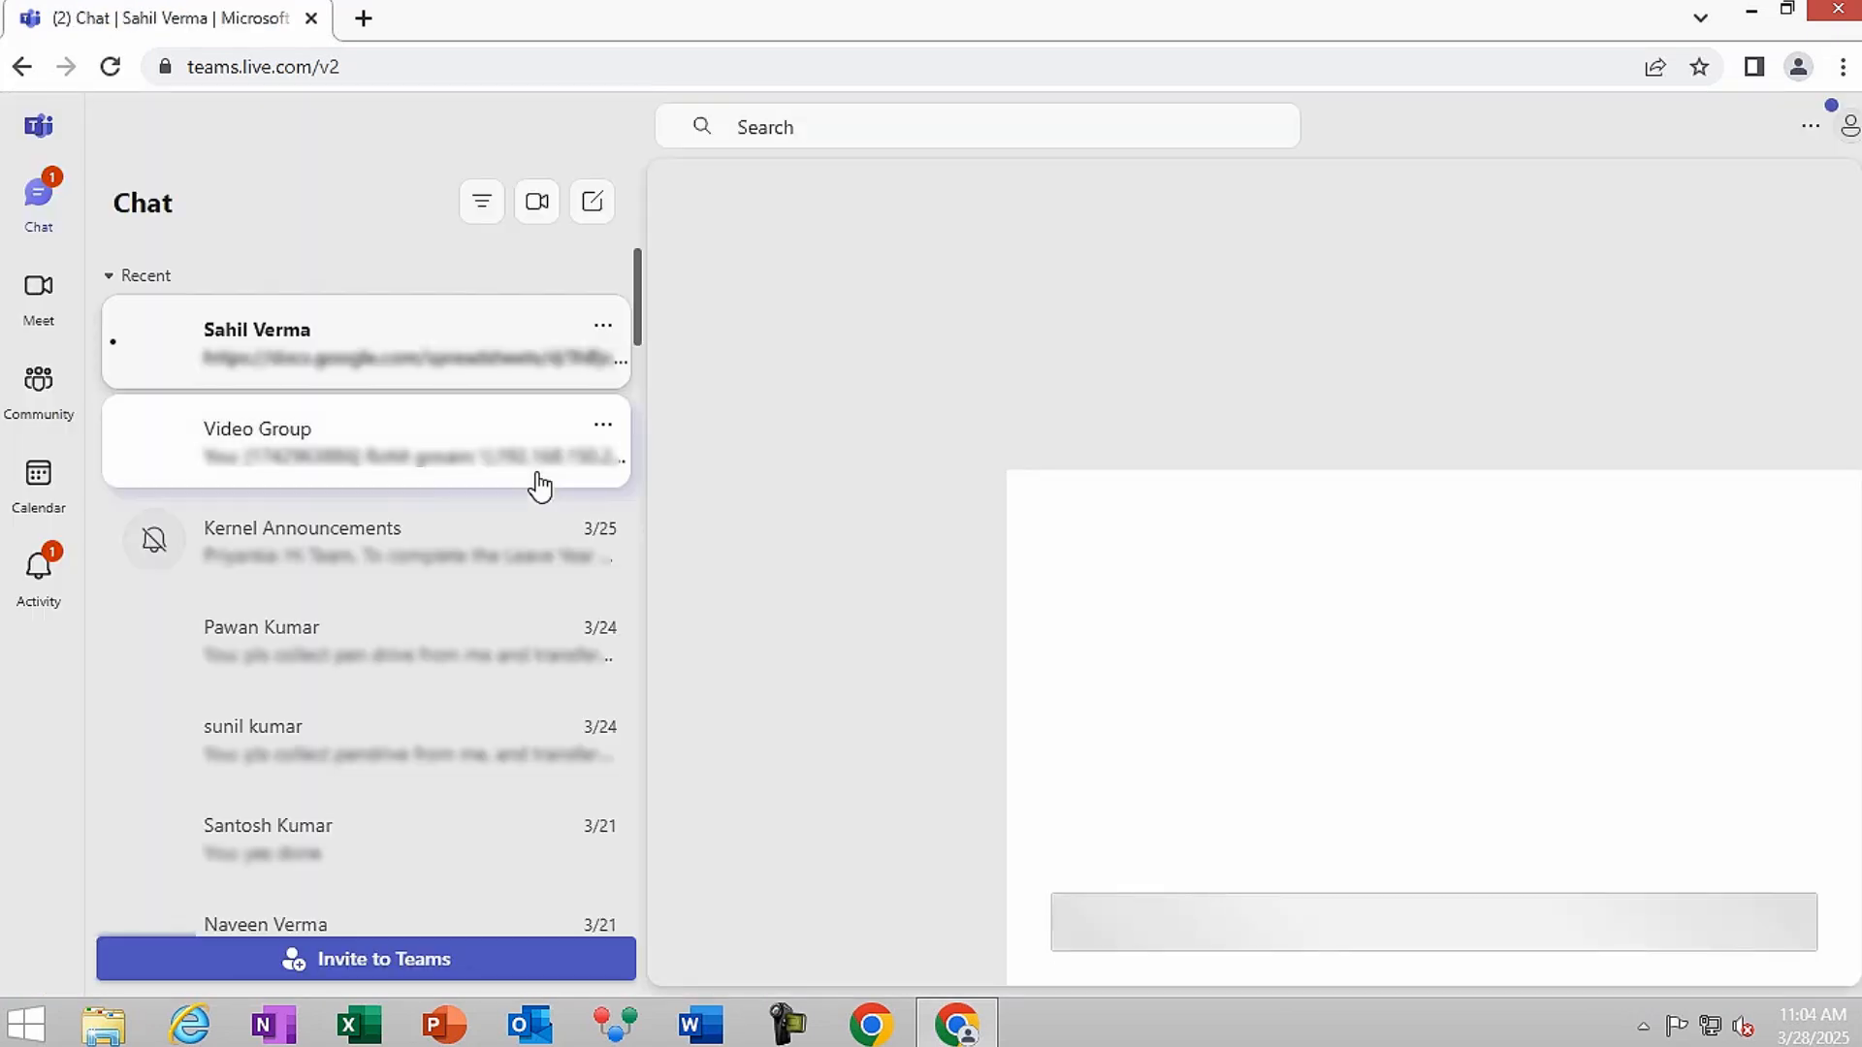
left_click(357, 342)
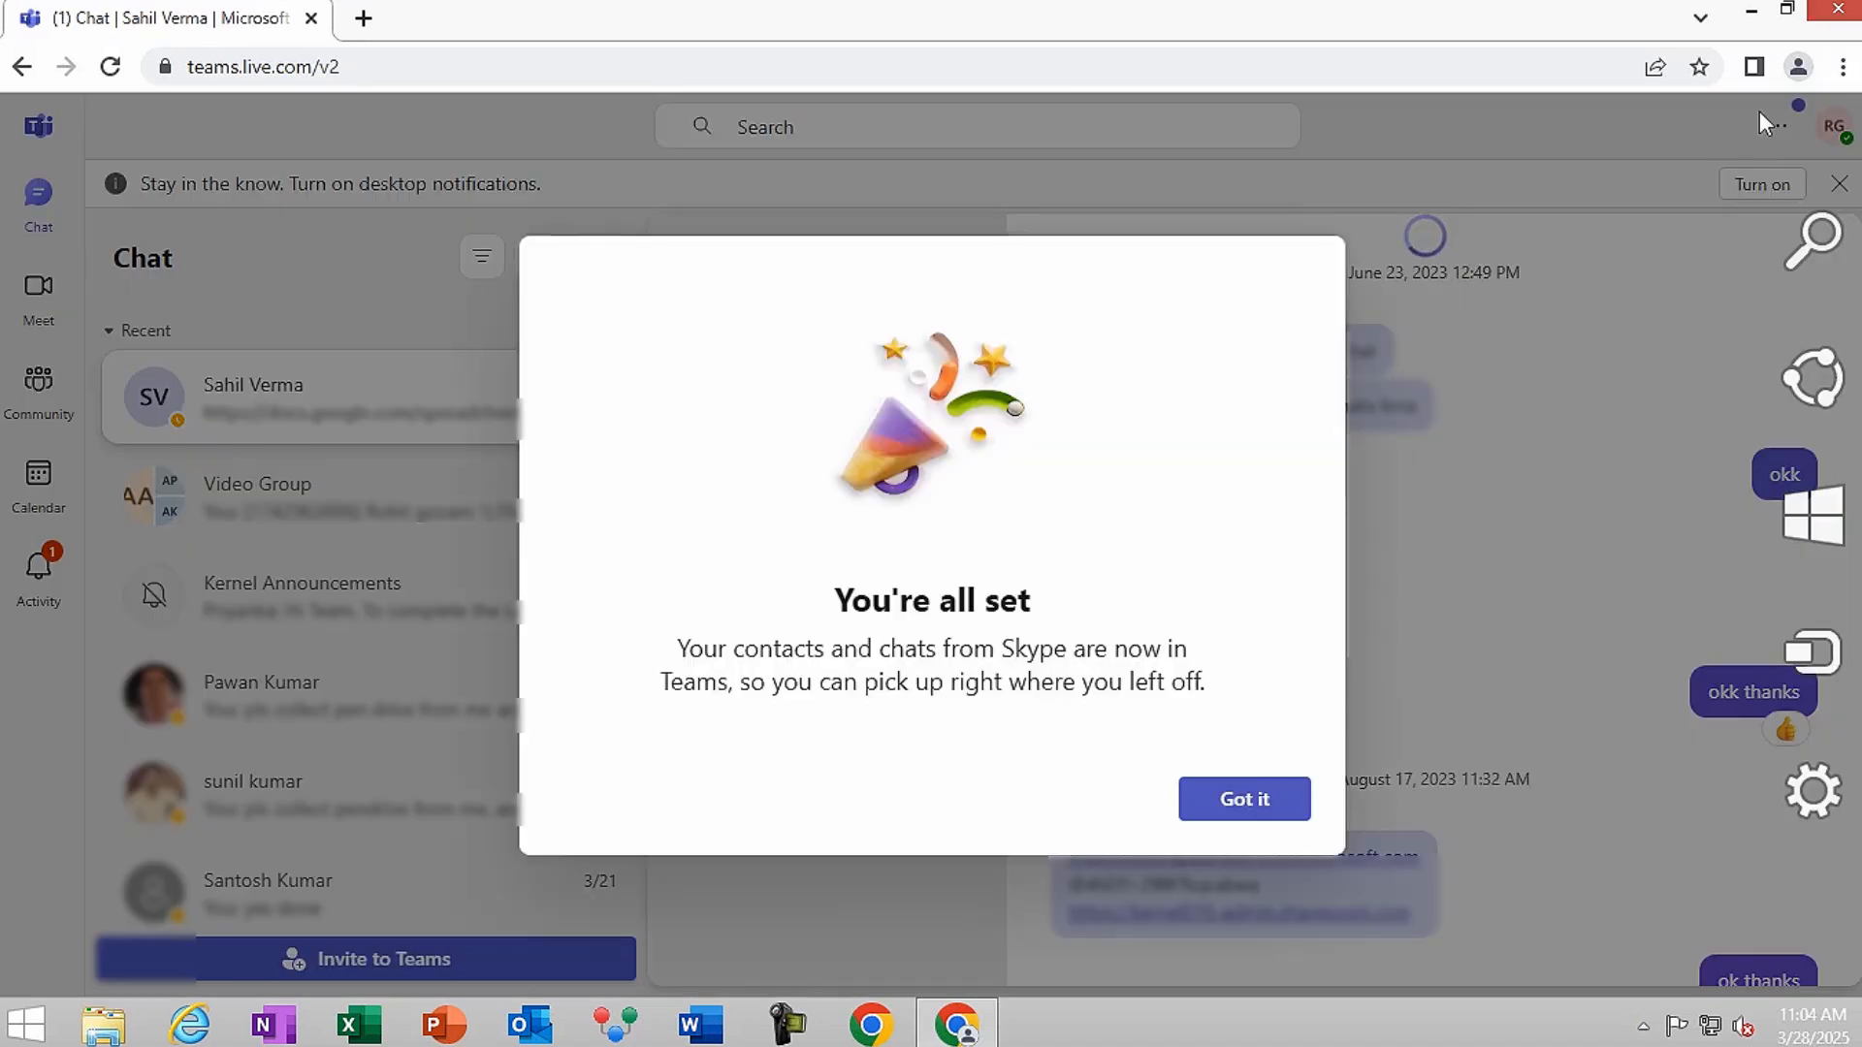
mouse_move(1243, 797)
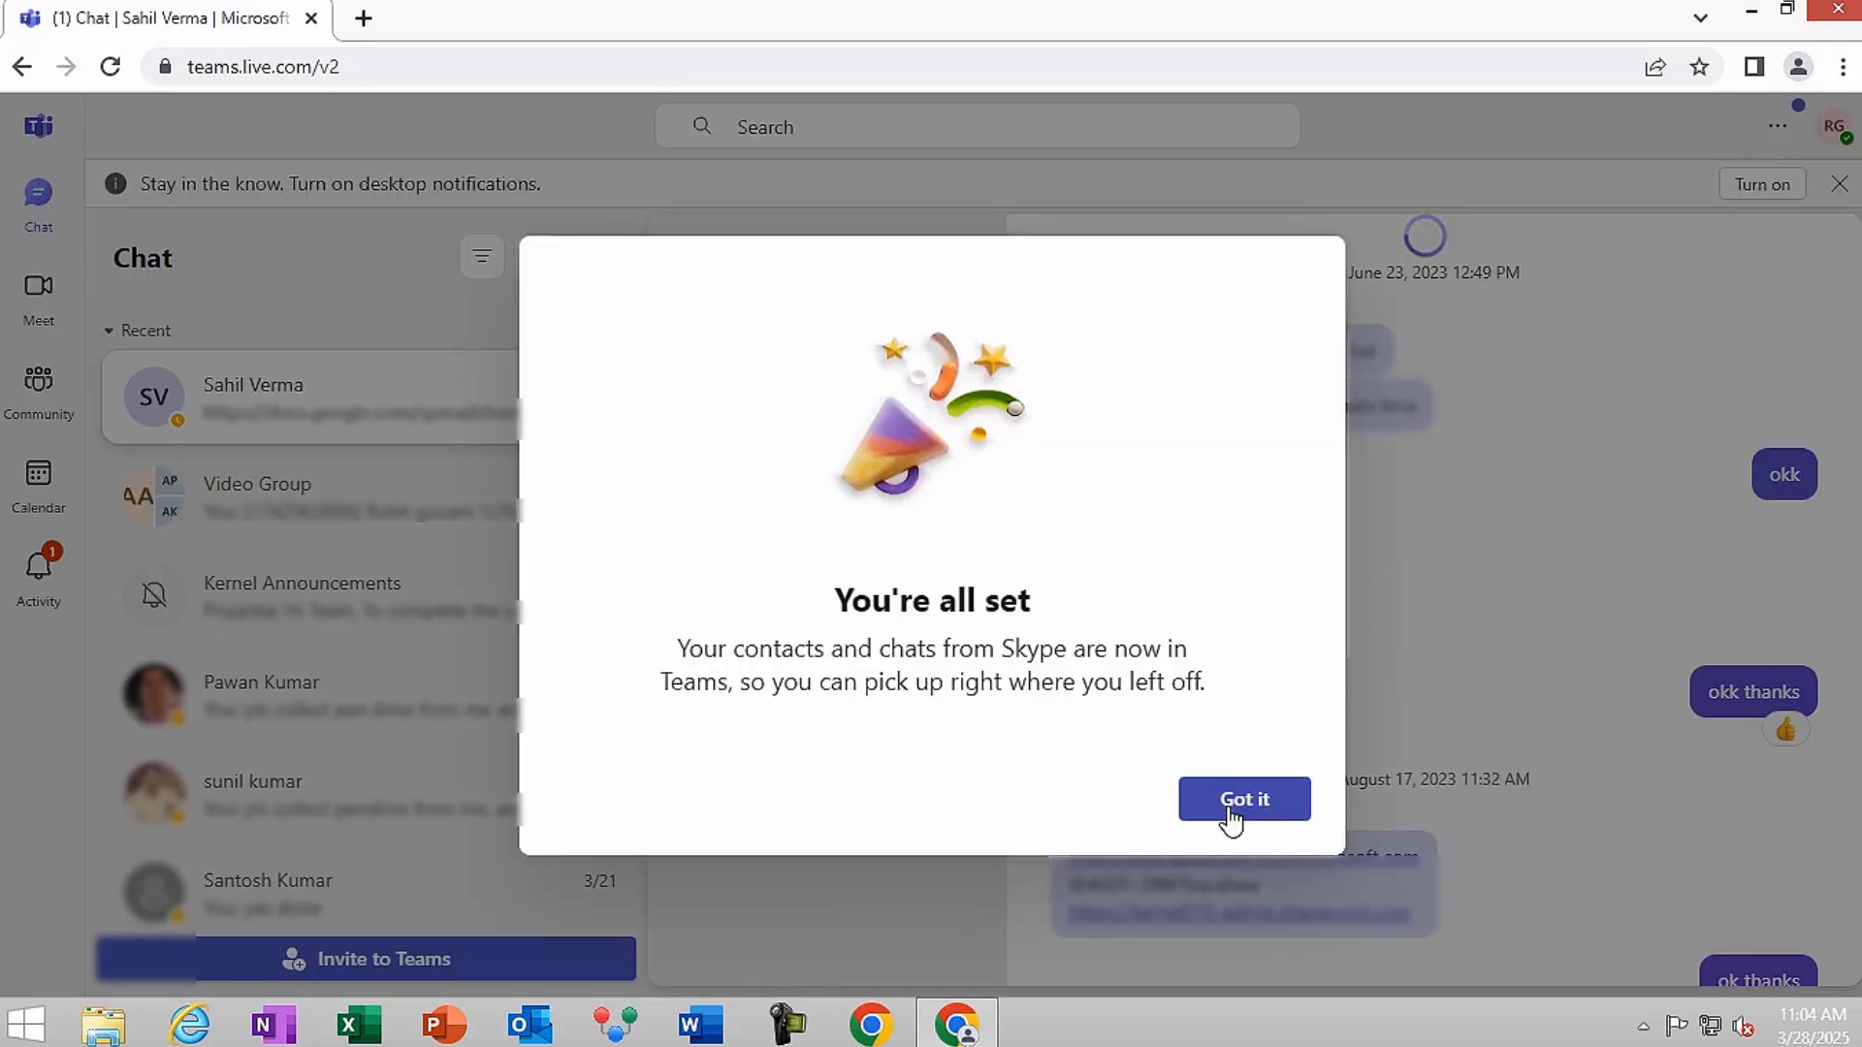
left_click(1243, 799)
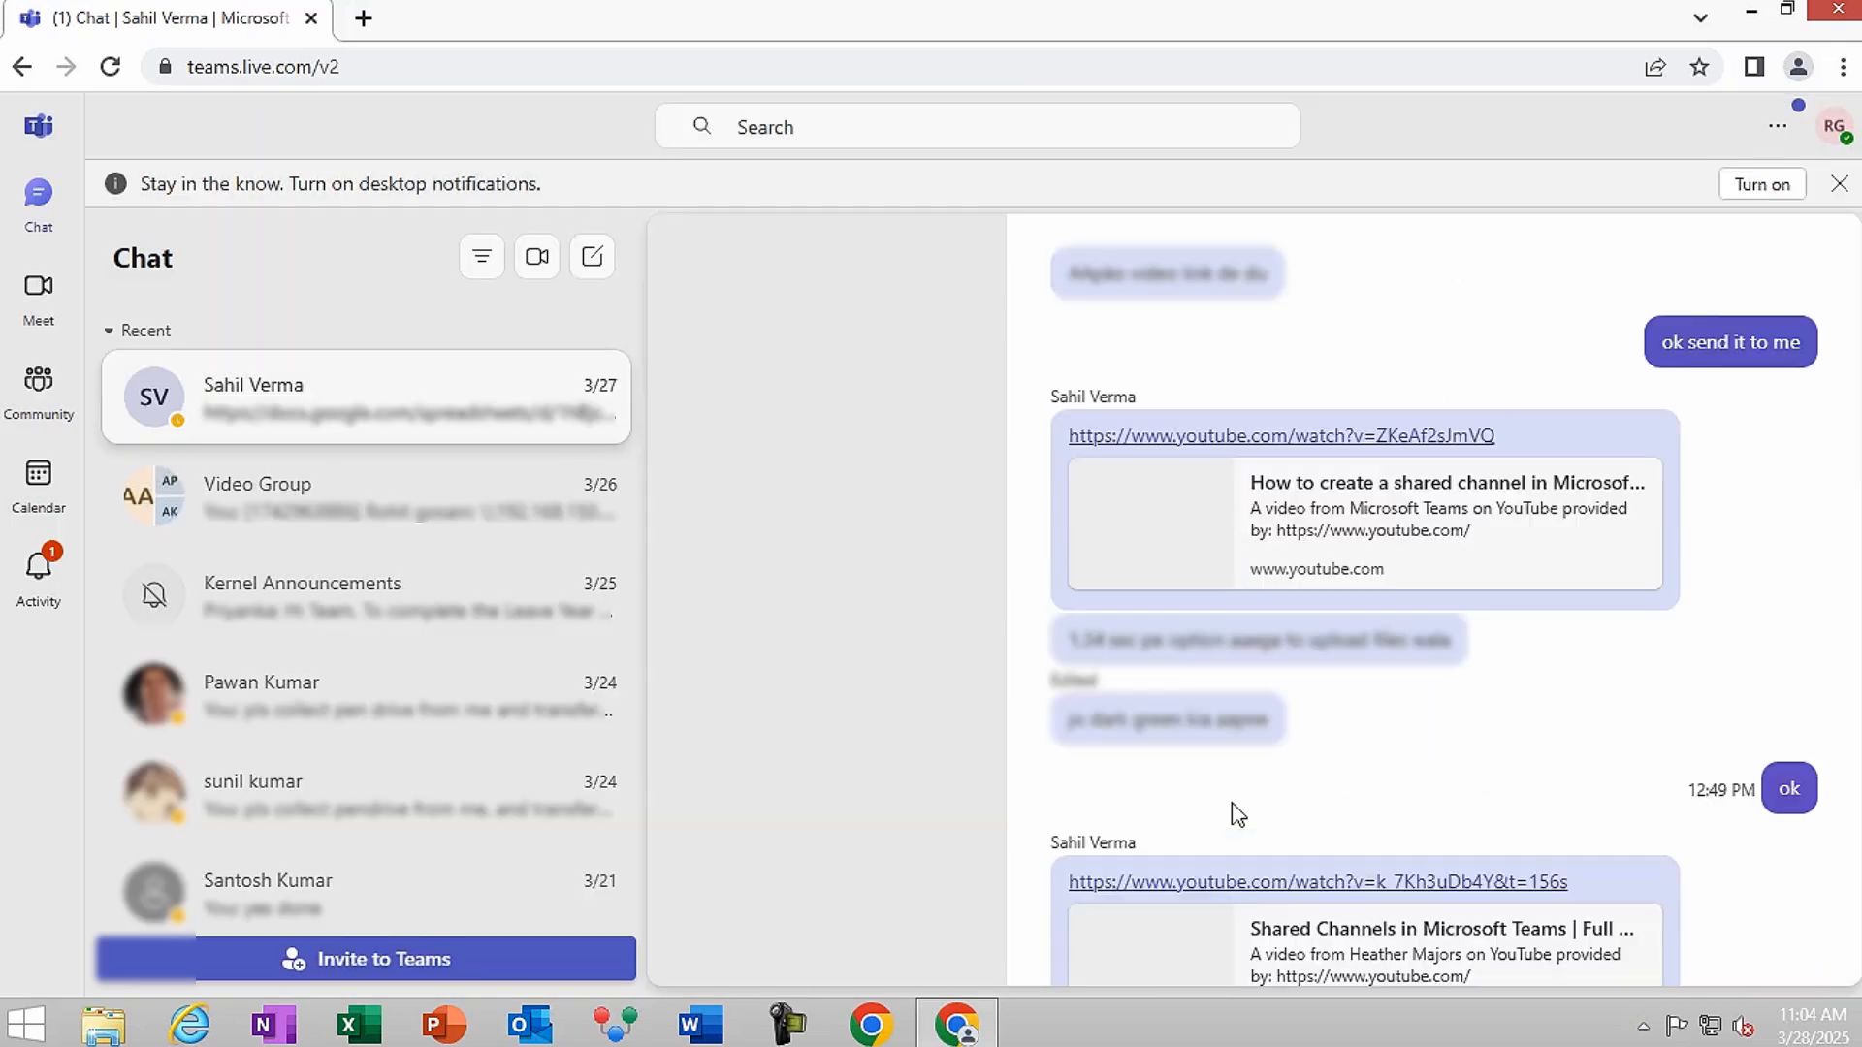
scroll("up", 3)
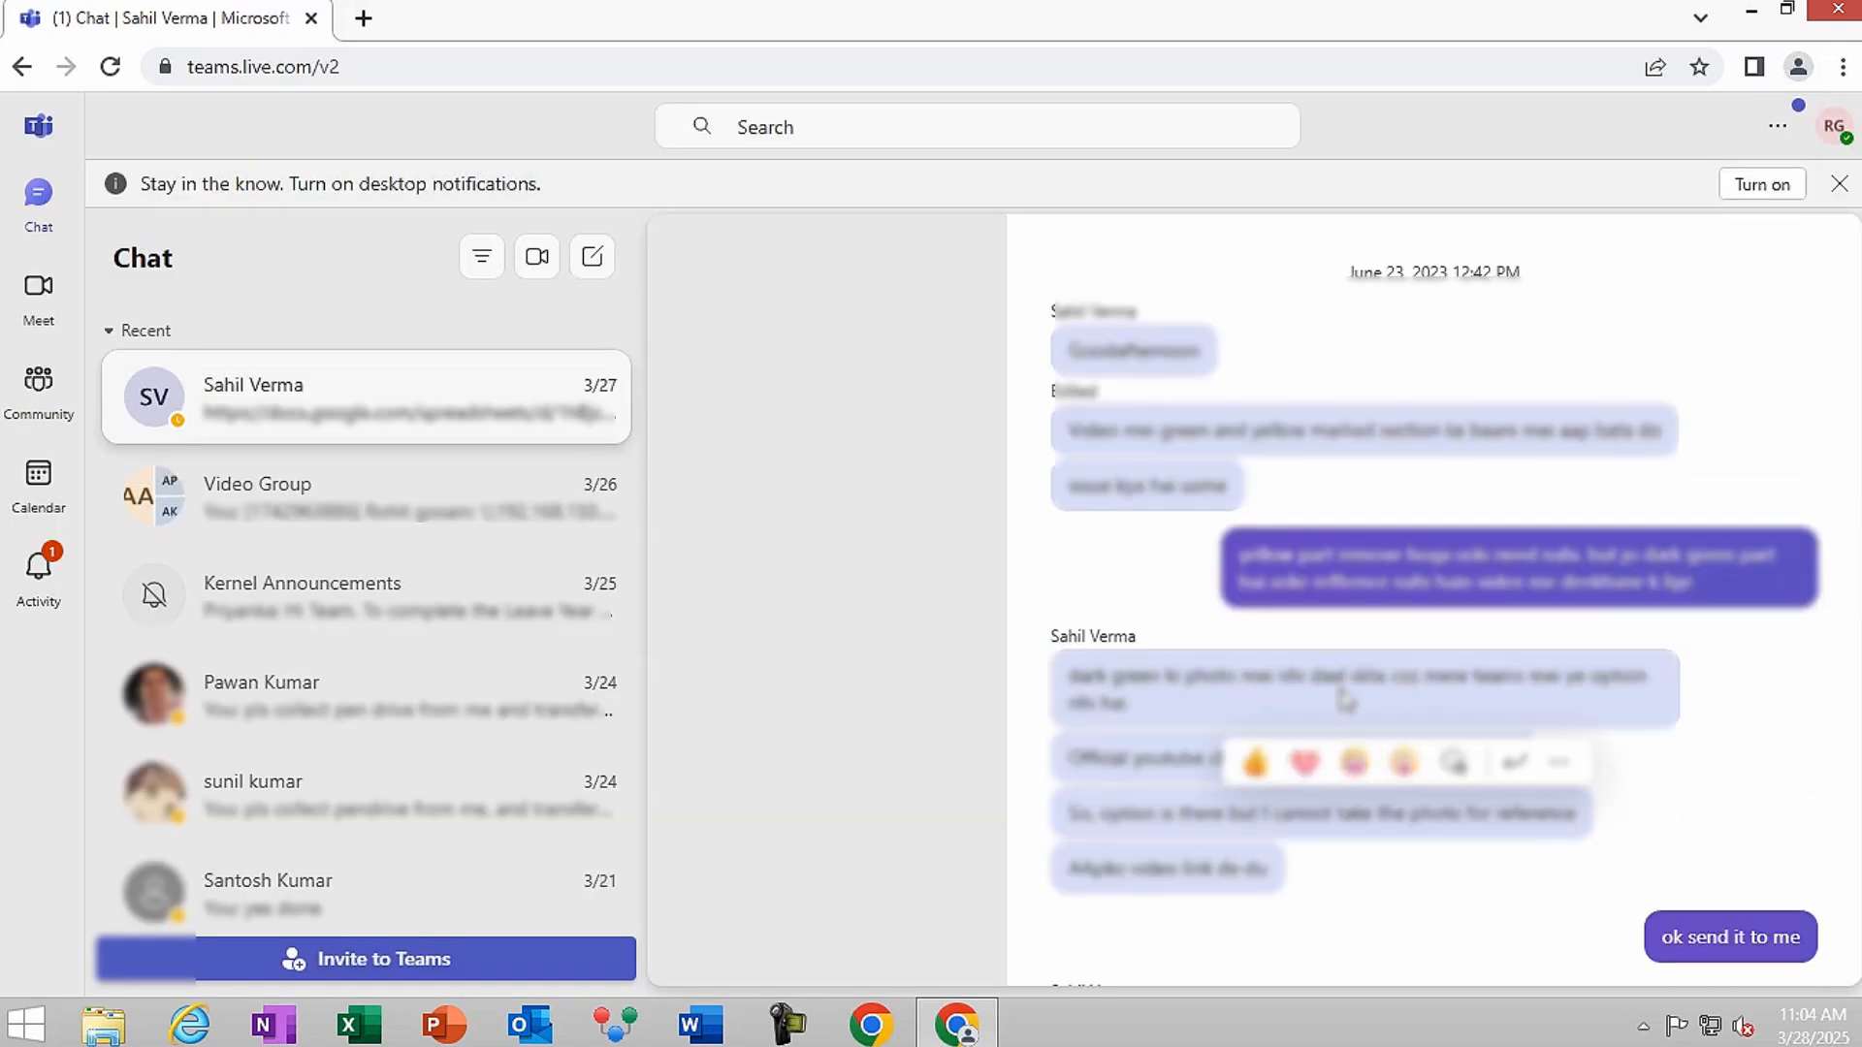